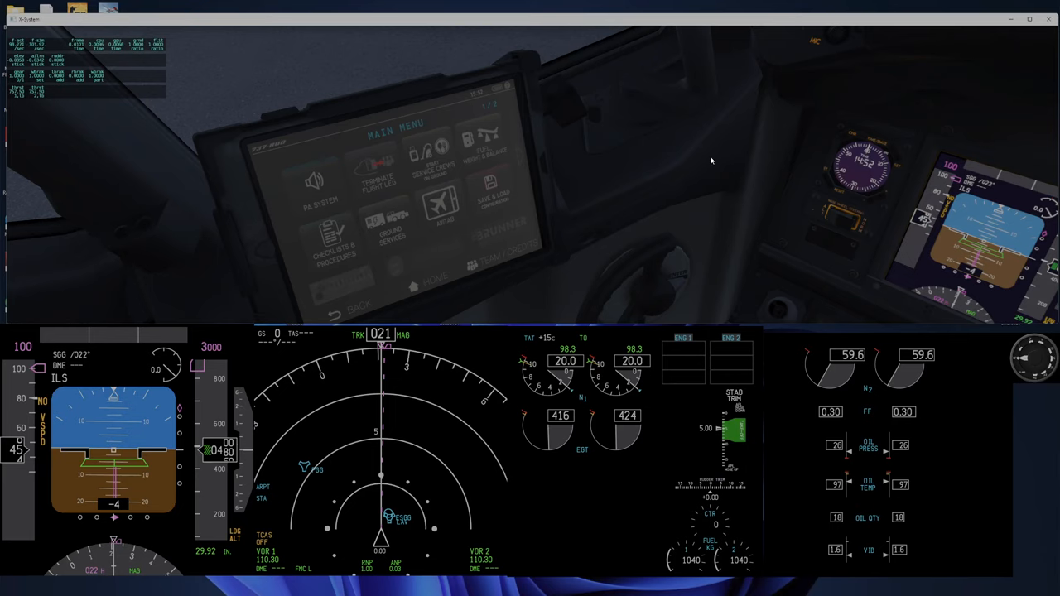
pyautogui.moveTo(731, 171)
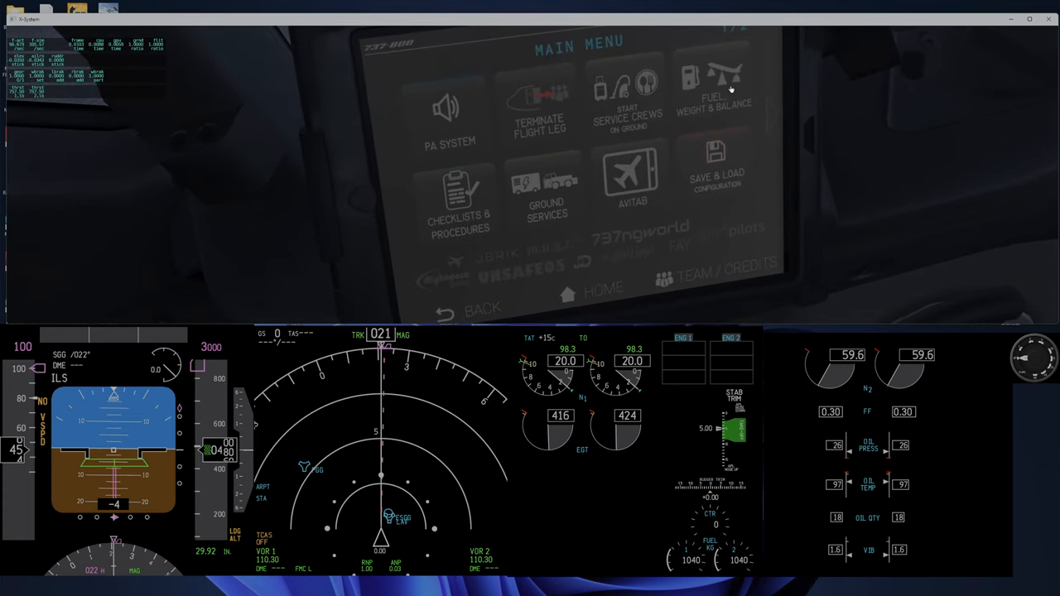
# Enter 11000 kg for Cargo 2 Aft on the EFB payload page and confirm it.
pyautogui.click(714, 79)
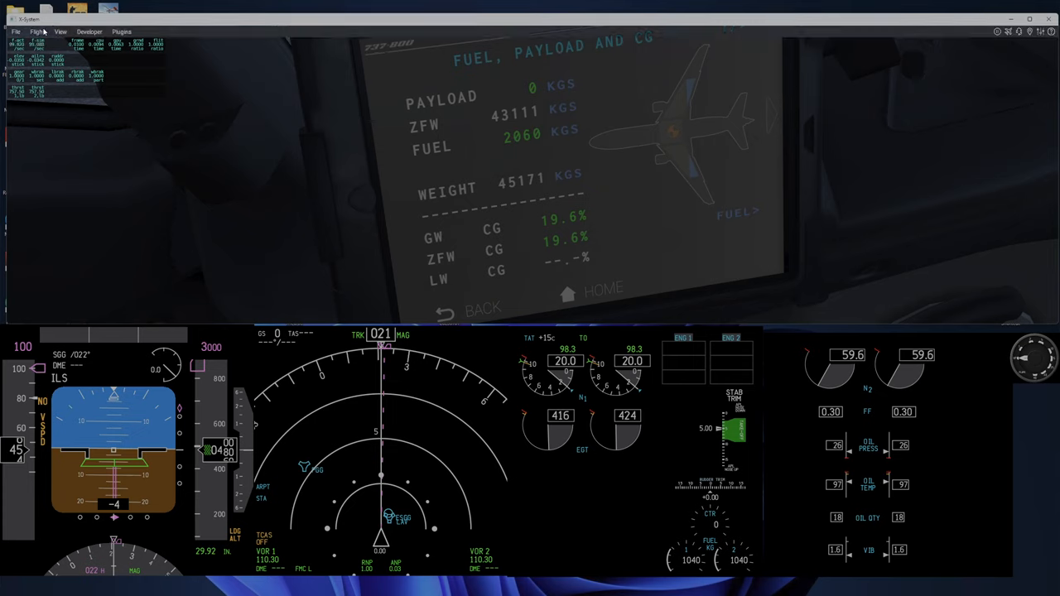
pyautogui.click(48, 30)
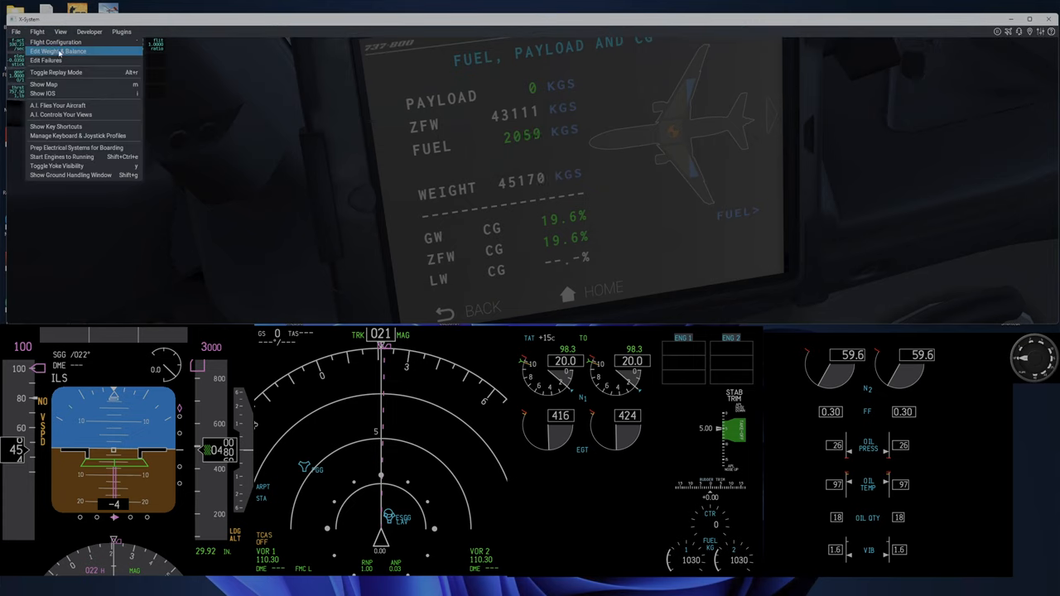
pyautogui.click(60, 51)
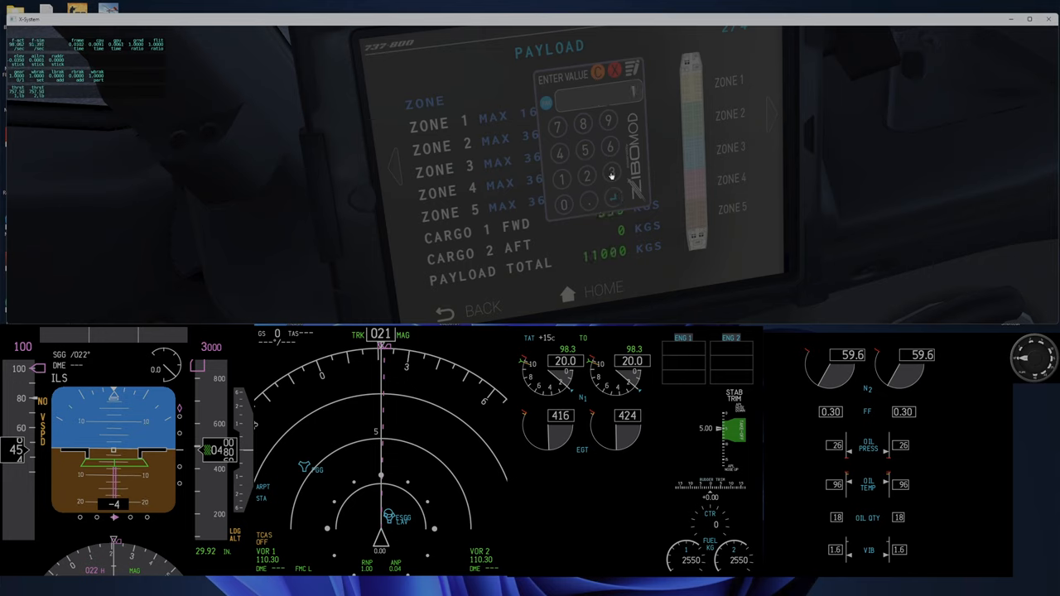
pyautogui.click(567, 205)
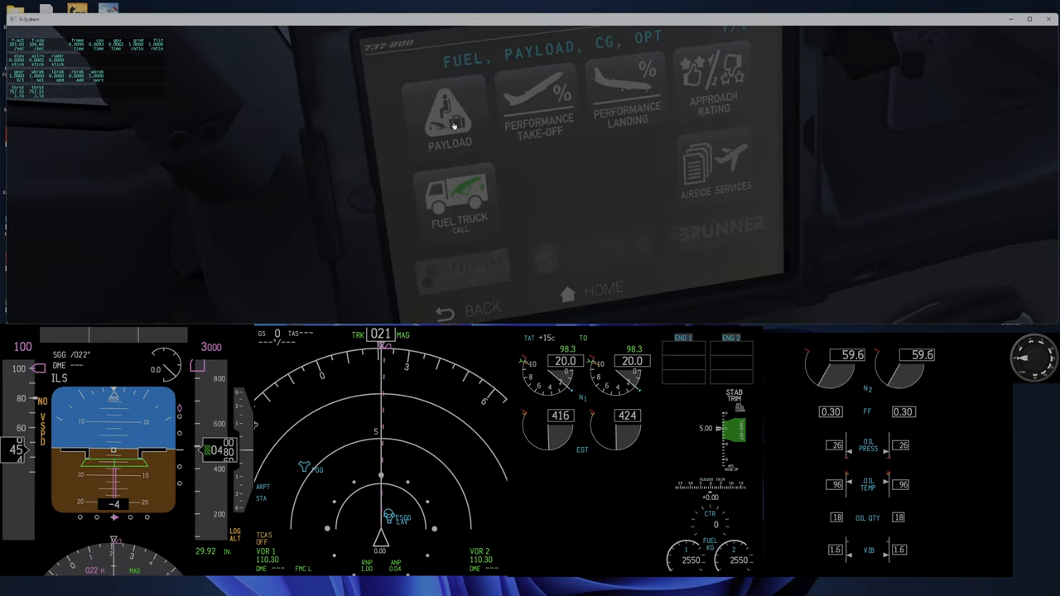
# Bring the FMC CDU into focus to begin PERF INIT data entry.
pyautogui.click(450, 112)
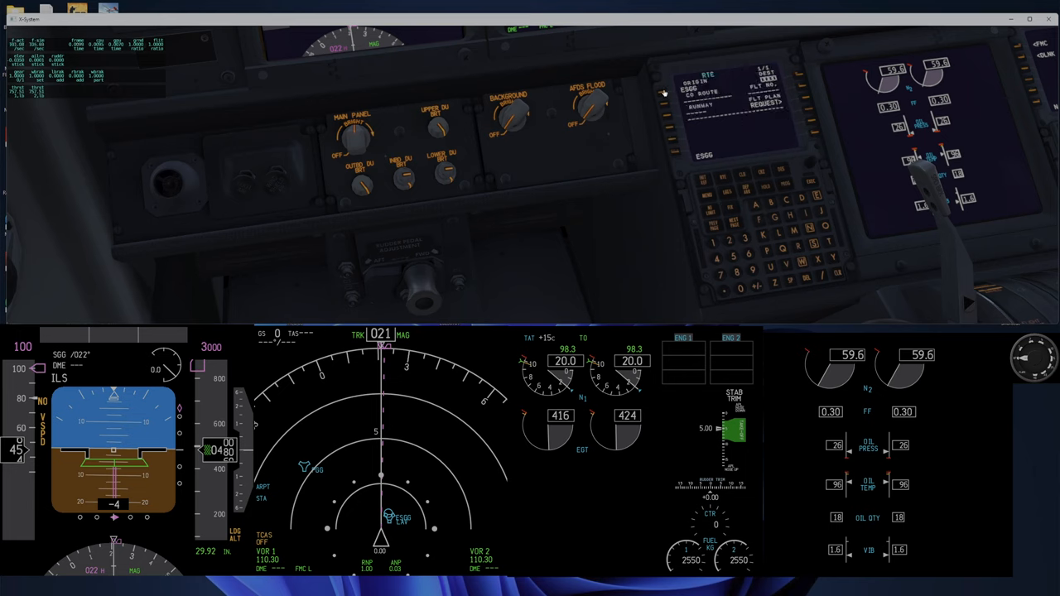
pyautogui.moveTo(740, 285)
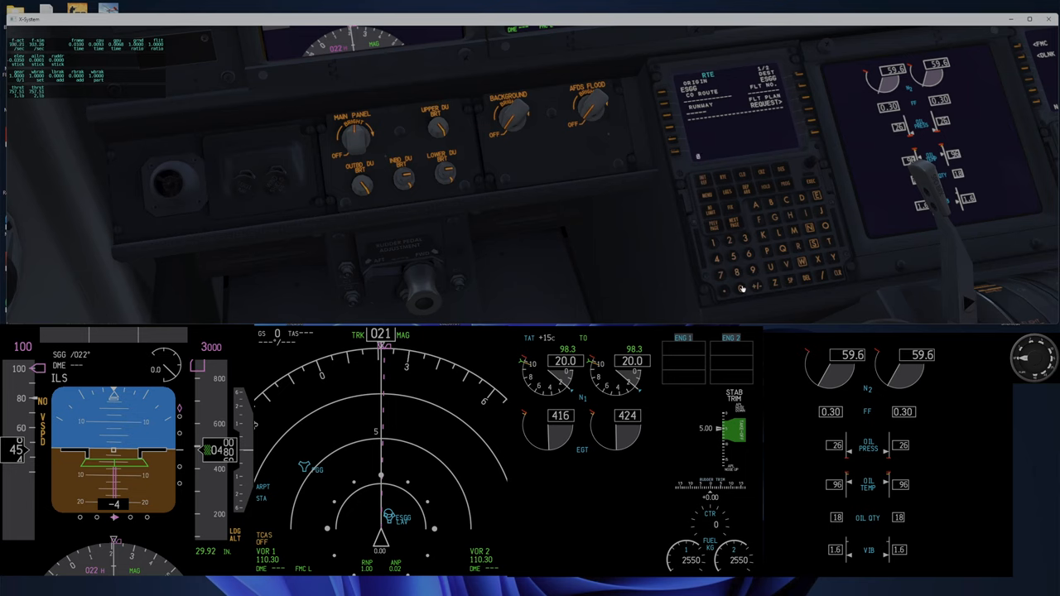
pyautogui.moveTo(662, 116)
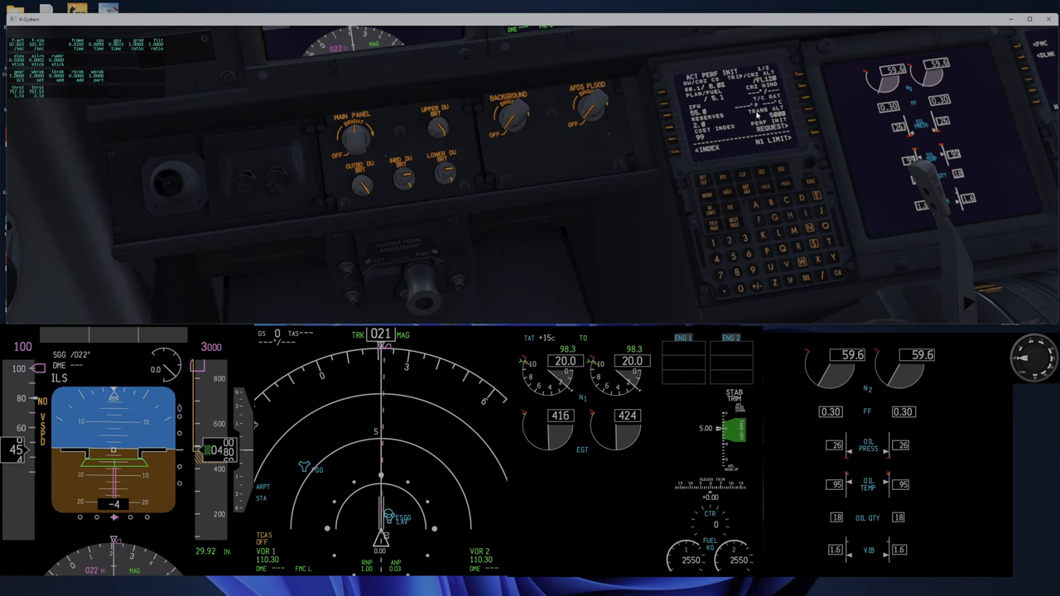
pyautogui.moveTo(818, 144)
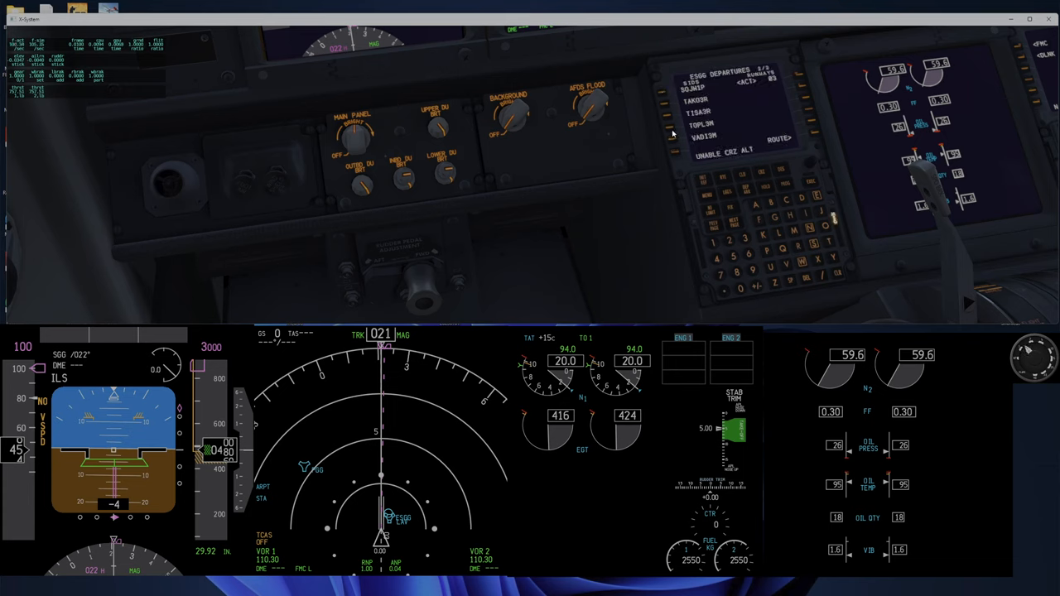
# Select a SID from the EDDG departures list in the FMC.
pyautogui.click(792, 93)
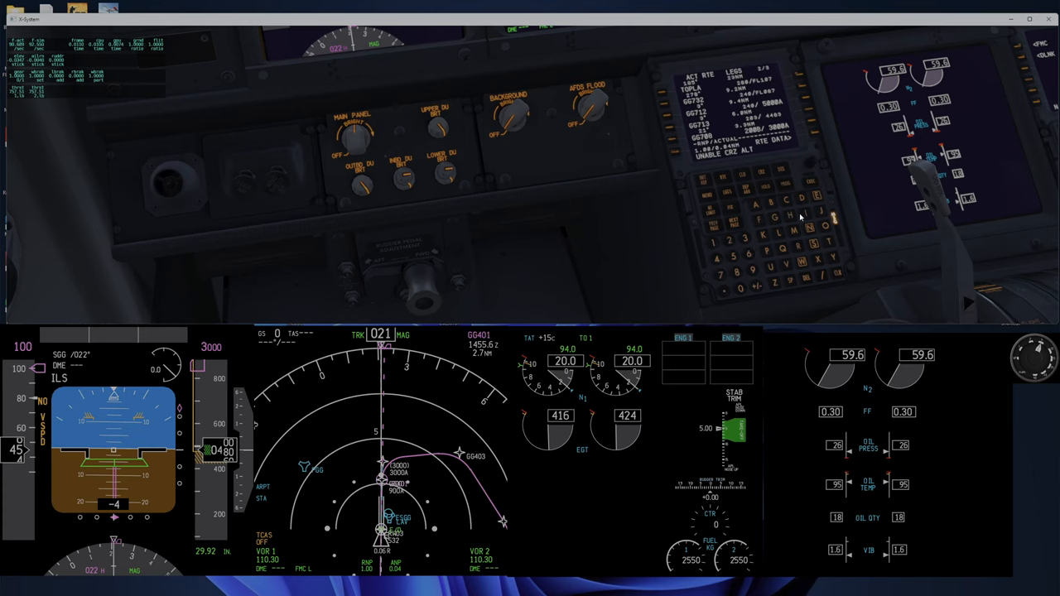
pyautogui.moveTo(673, 241)
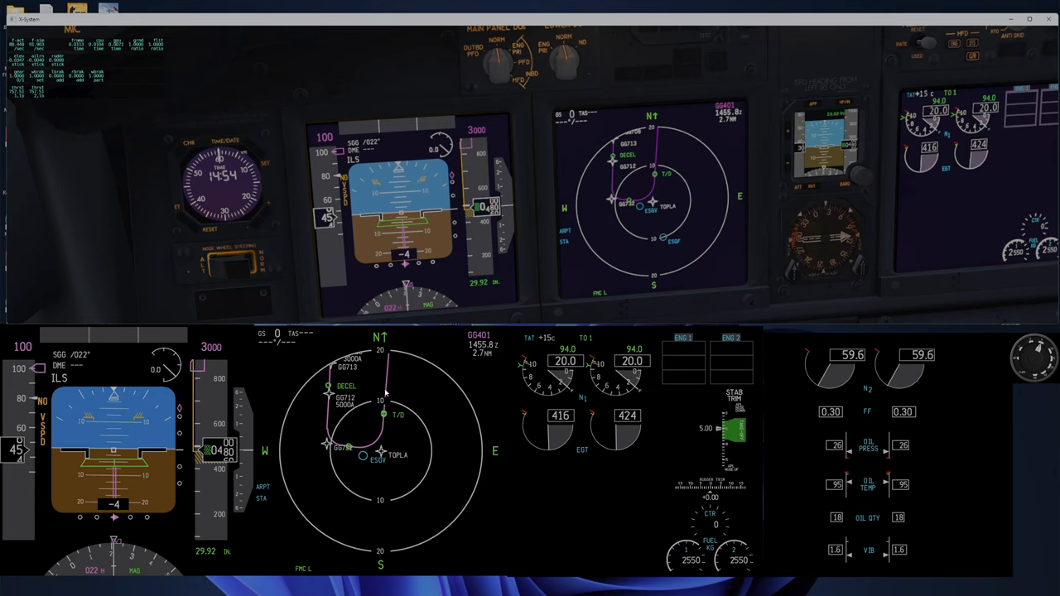
pyautogui.moveTo(361, 422)
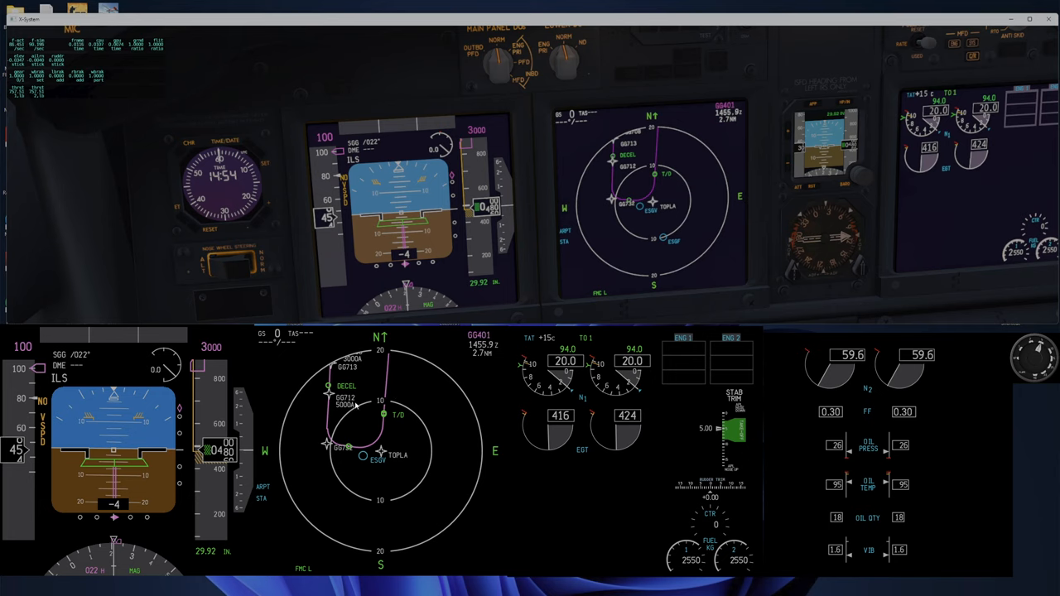
pyautogui.moveTo(394, 394)
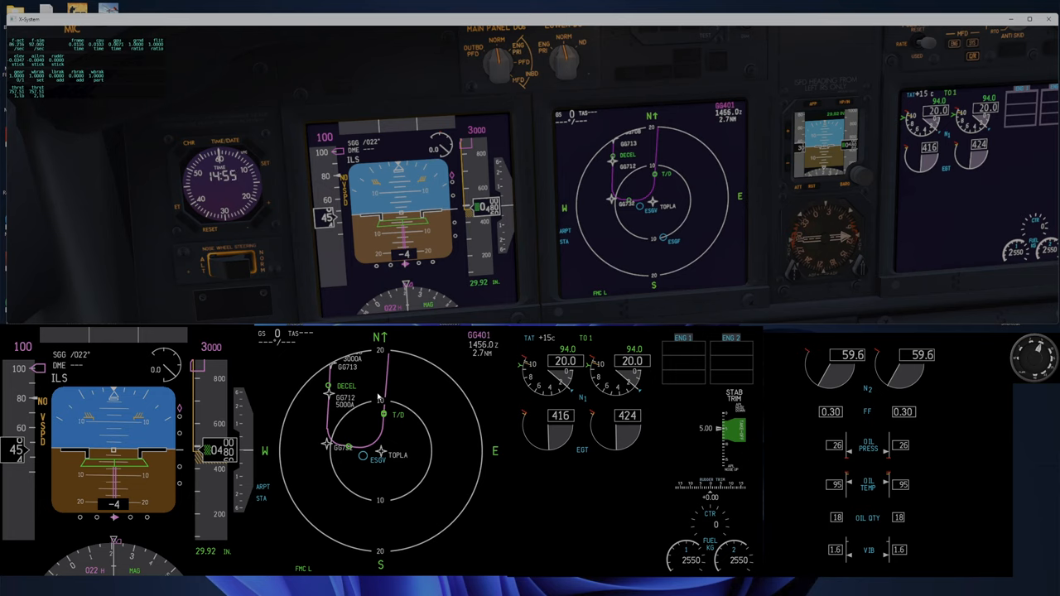
pyautogui.moveTo(383, 405)
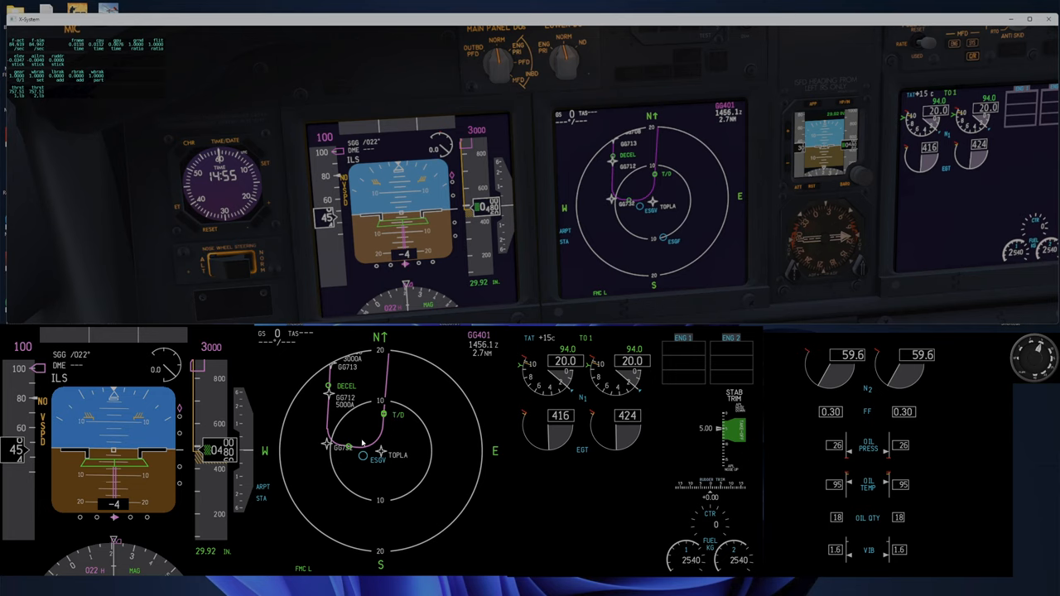
pyautogui.moveTo(387, 397)
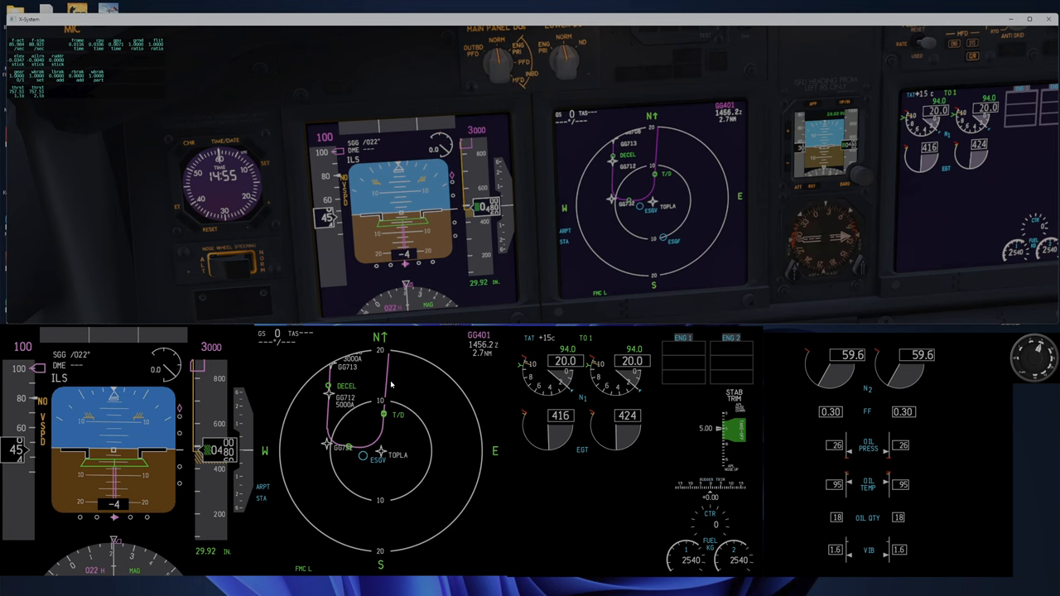
pyautogui.scroll(-3)
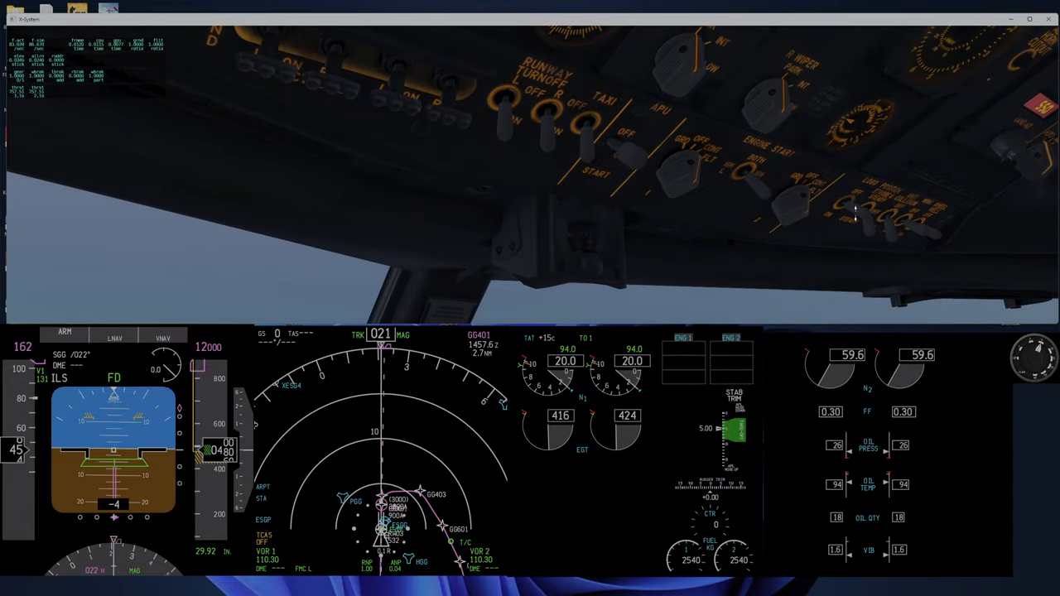
pyautogui.moveTo(881, 211)
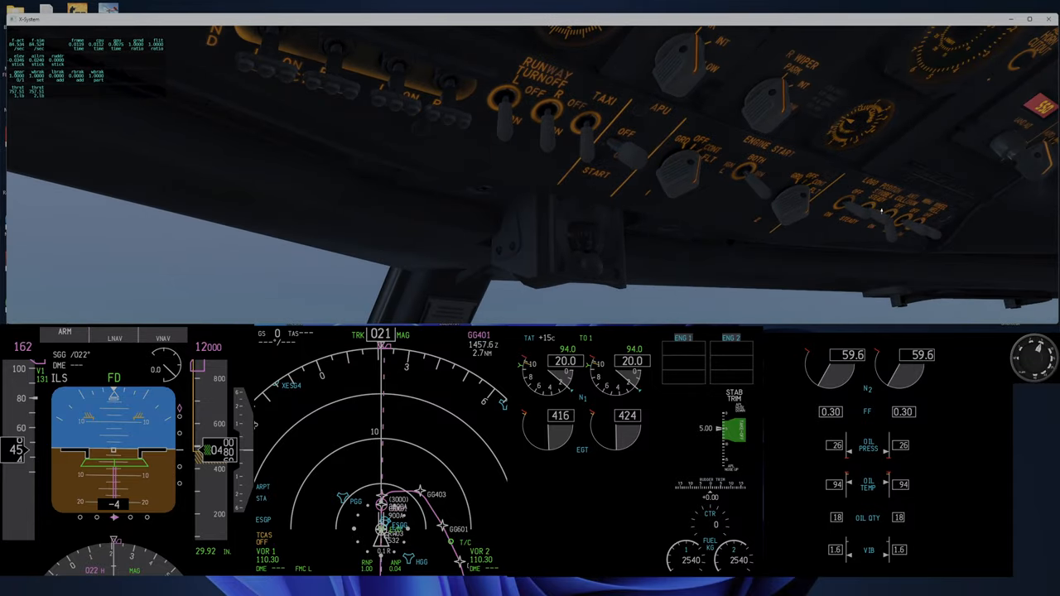
pyautogui.moveTo(858, 225)
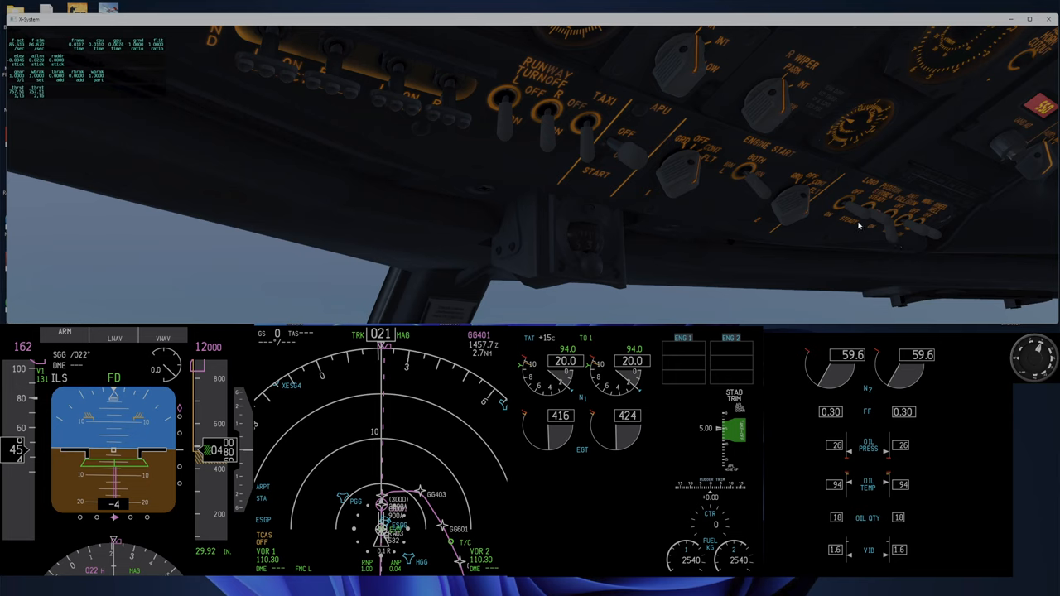
pyautogui.moveTo(926, 234)
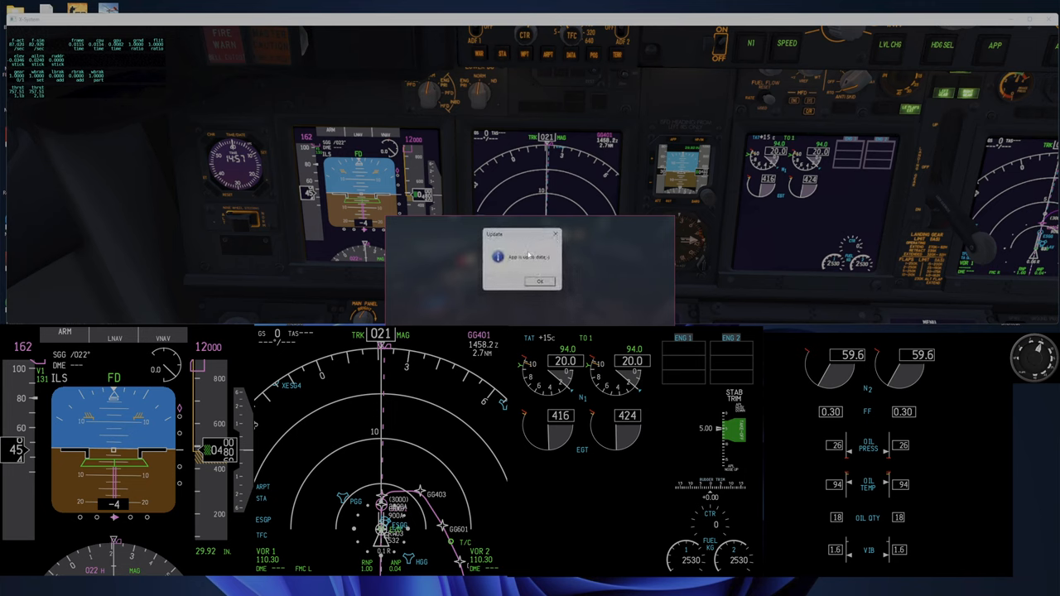
# Dismiss the message and overlay the MCP/EFIS panels, then show the Themes display options.
pyautogui.click(536, 282)
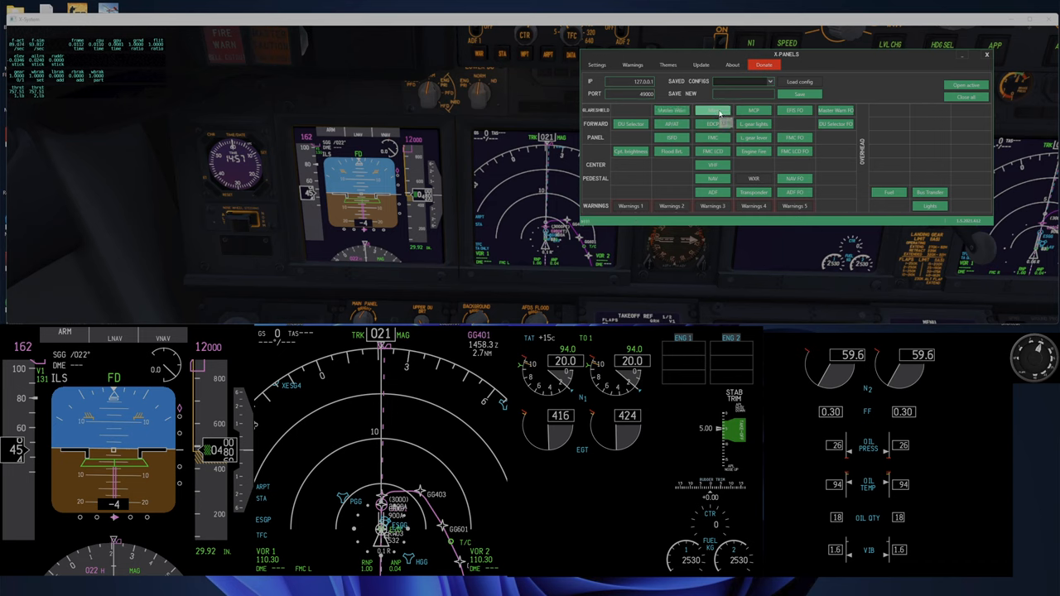
pyautogui.click(752, 109)
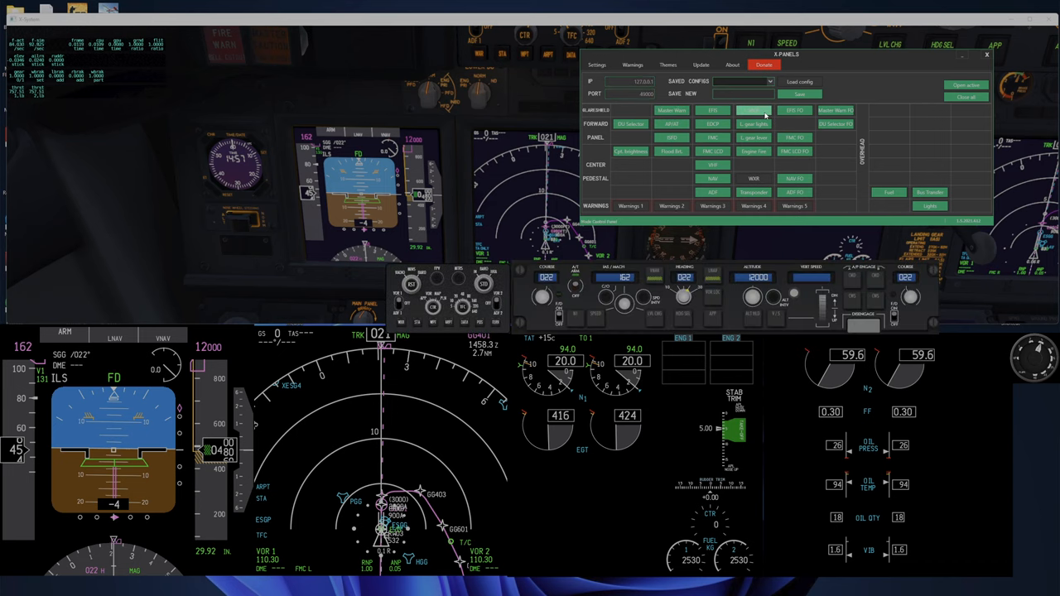
pyautogui.click(633, 65)
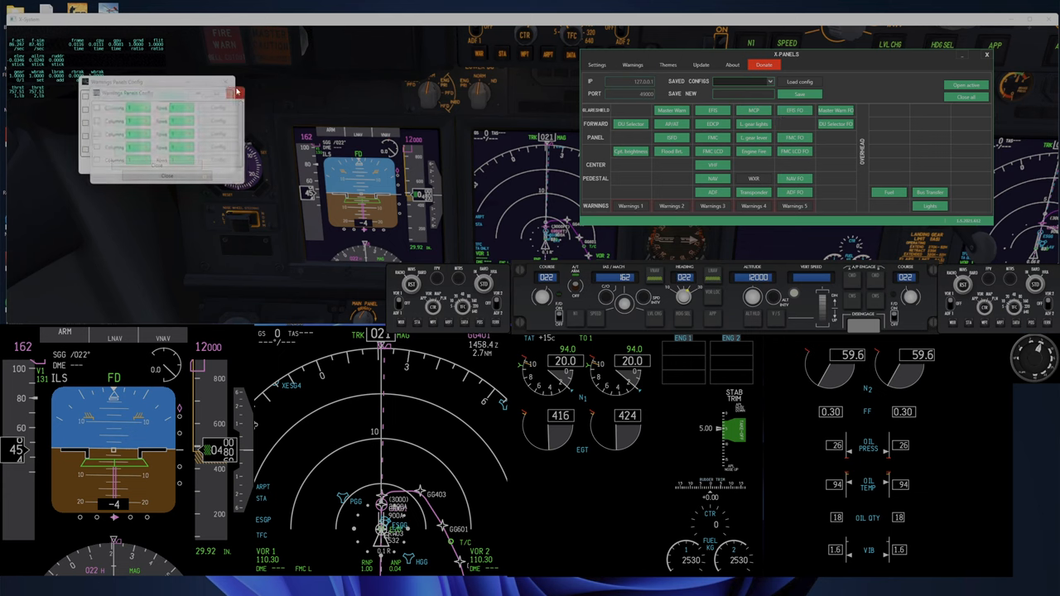
pyautogui.click(669, 64)
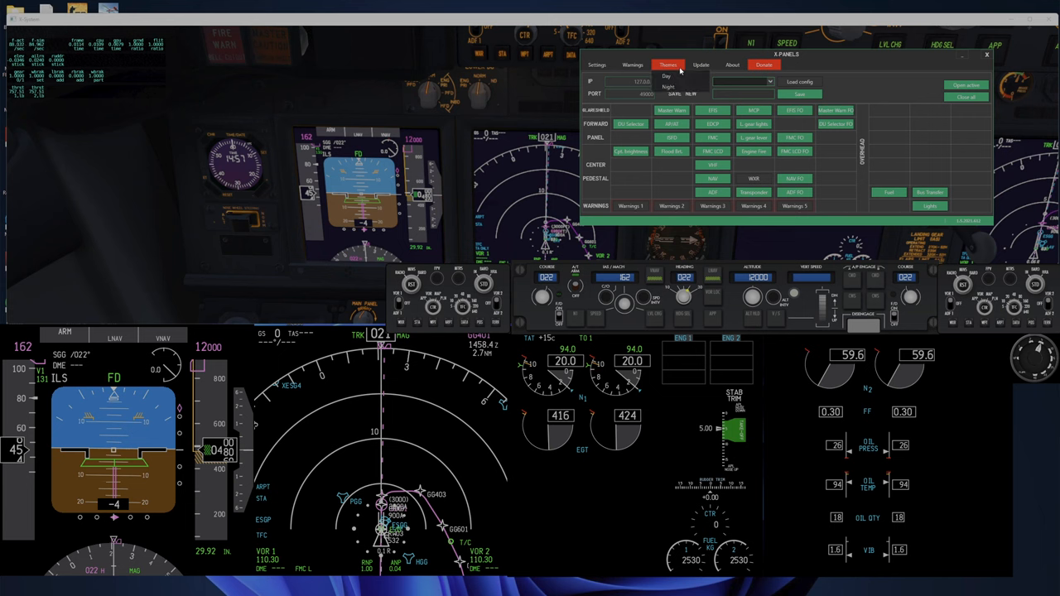